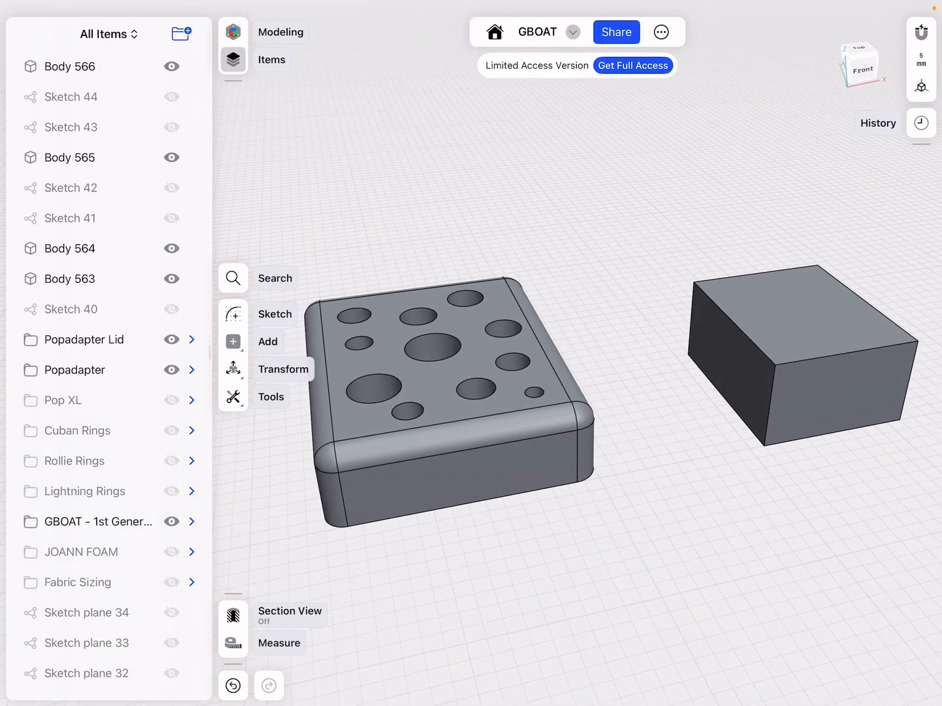
Select Body 563 and its side face to align against the cheese block
{"action": "left_click", "coordinate": [804, 308]}
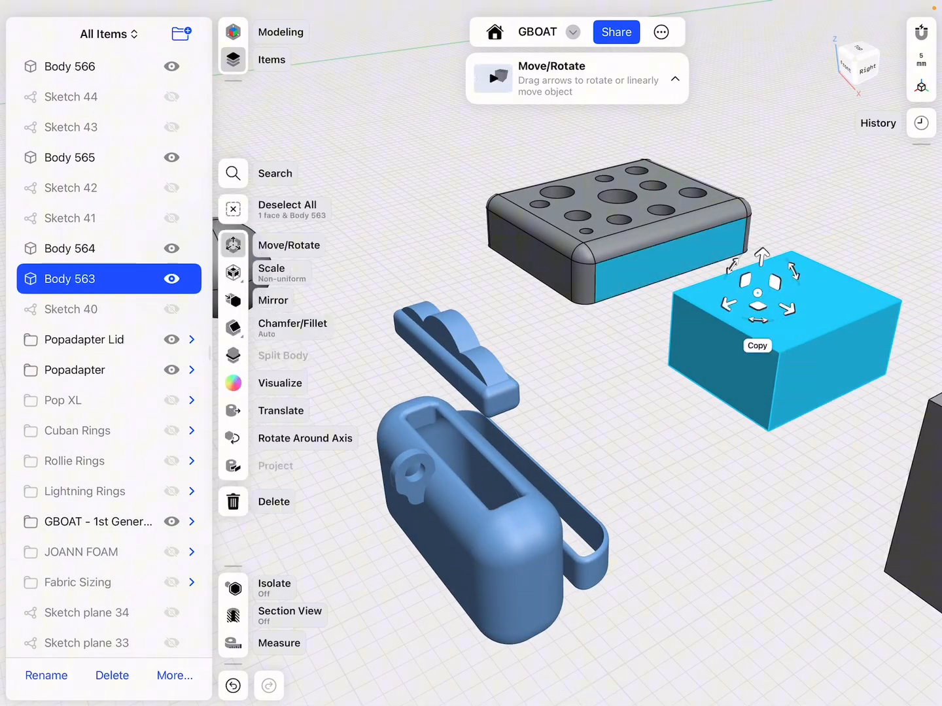
{"action": "left_click", "coordinate": [72, 249]}
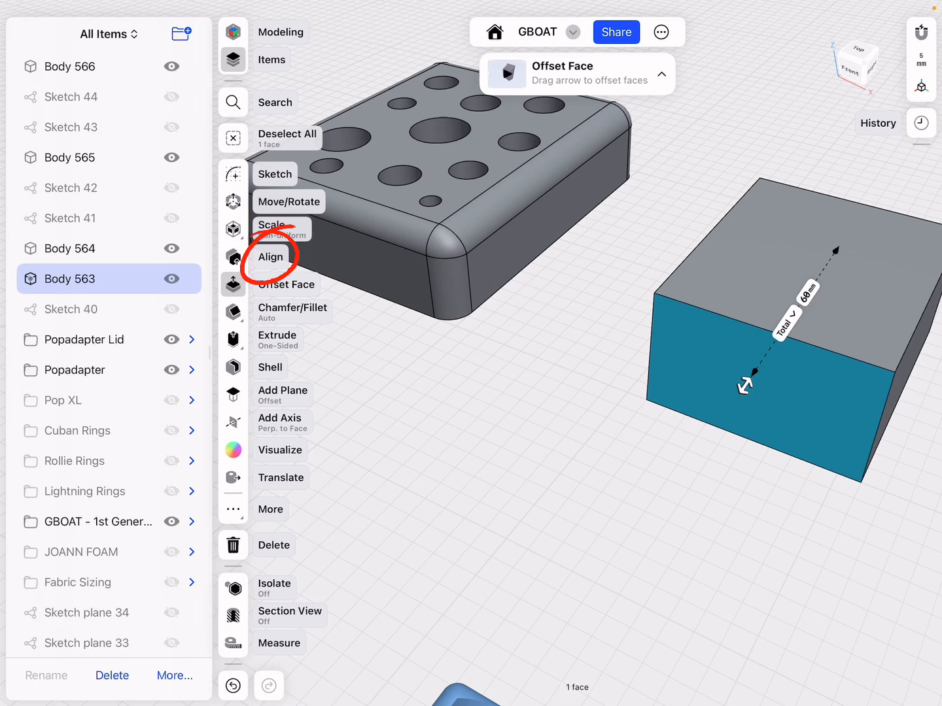
{"action": "left_click", "coordinate": [269, 256]}
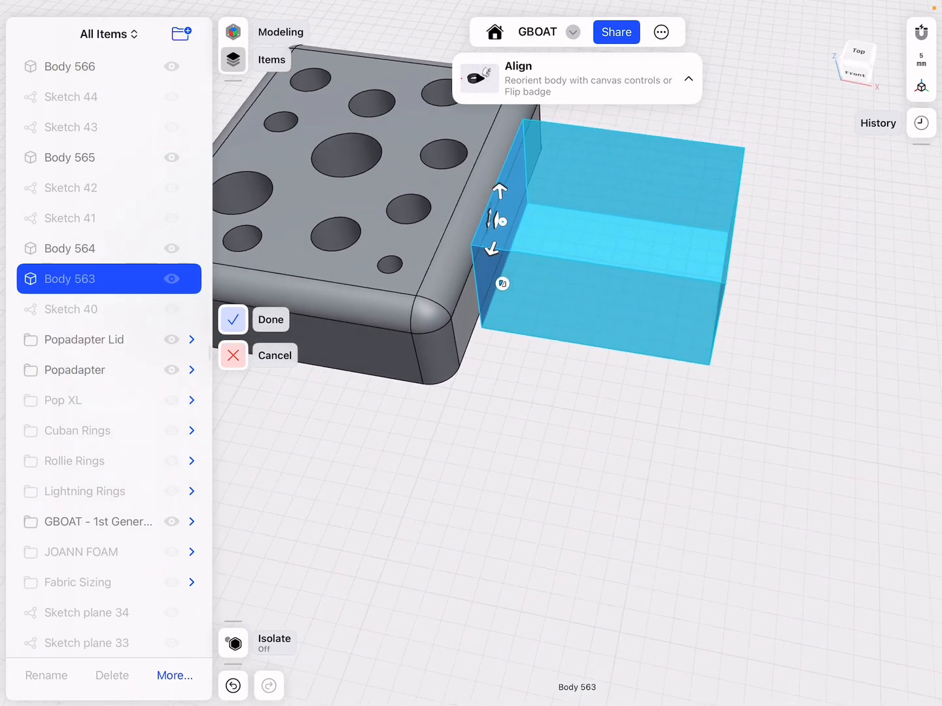
{"action": "left_click", "coordinate": [233, 319]}
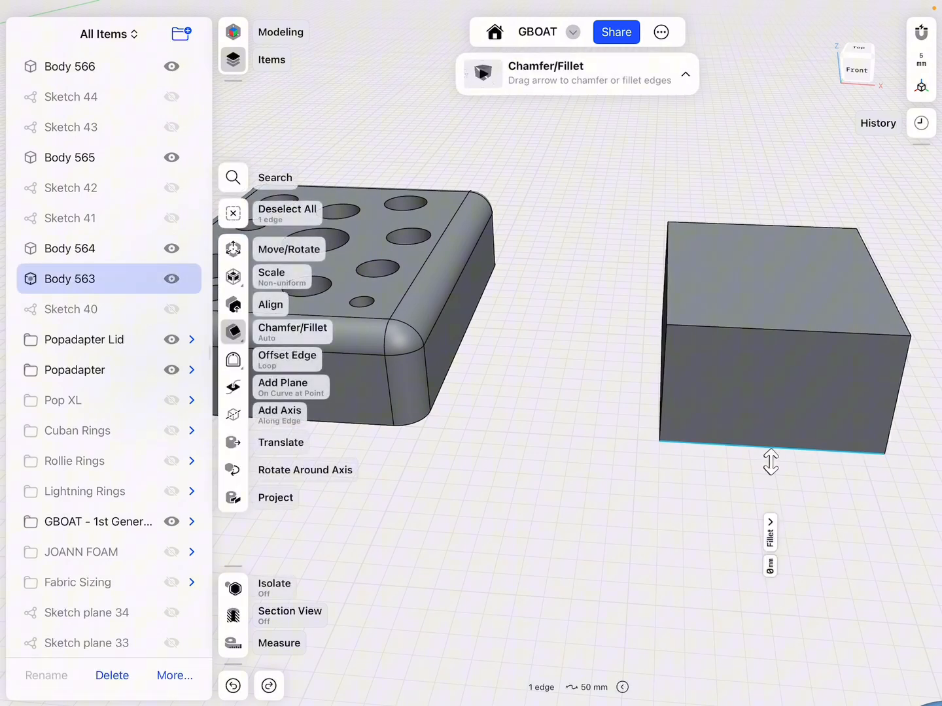
{"action": "left_click", "coordinate": [269, 304]}
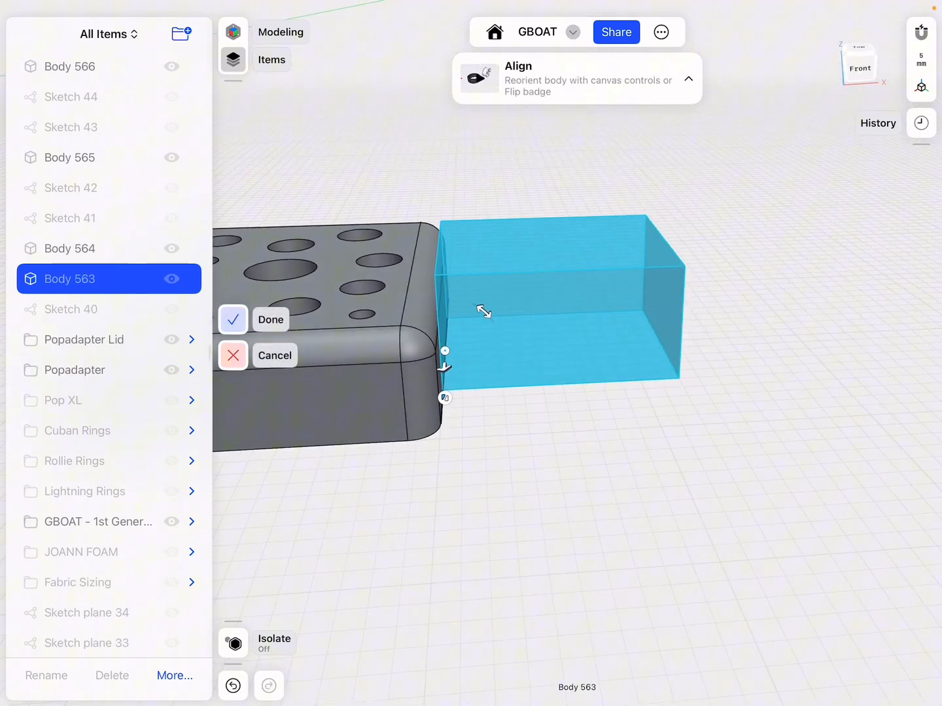
{"action": "left_click", "coordinate": [233, 319]}
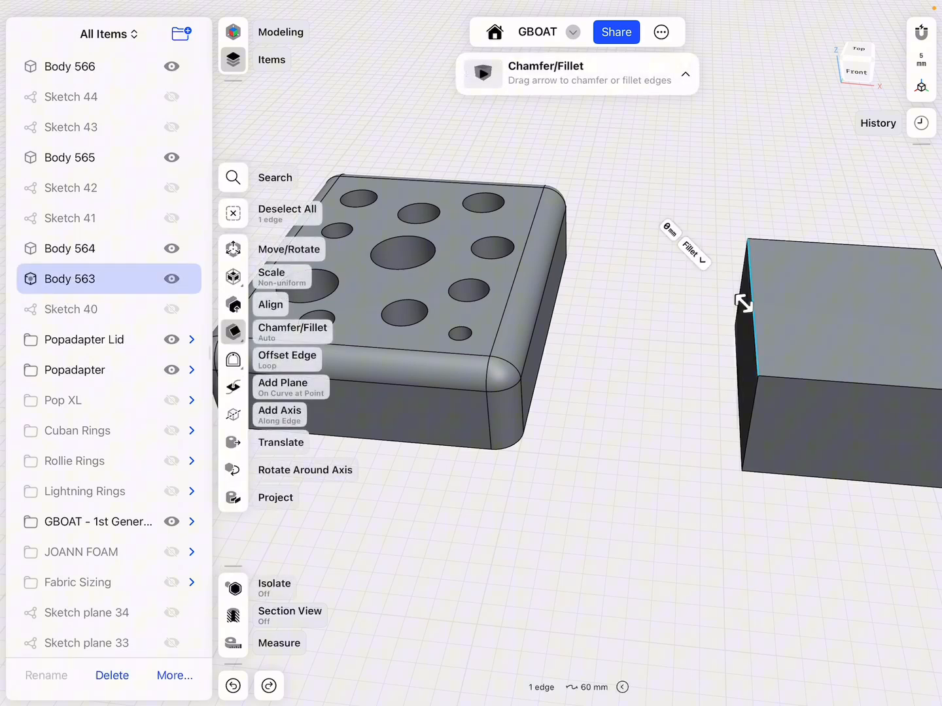
{"action": "left_click", "coordinate": [269, 304]}
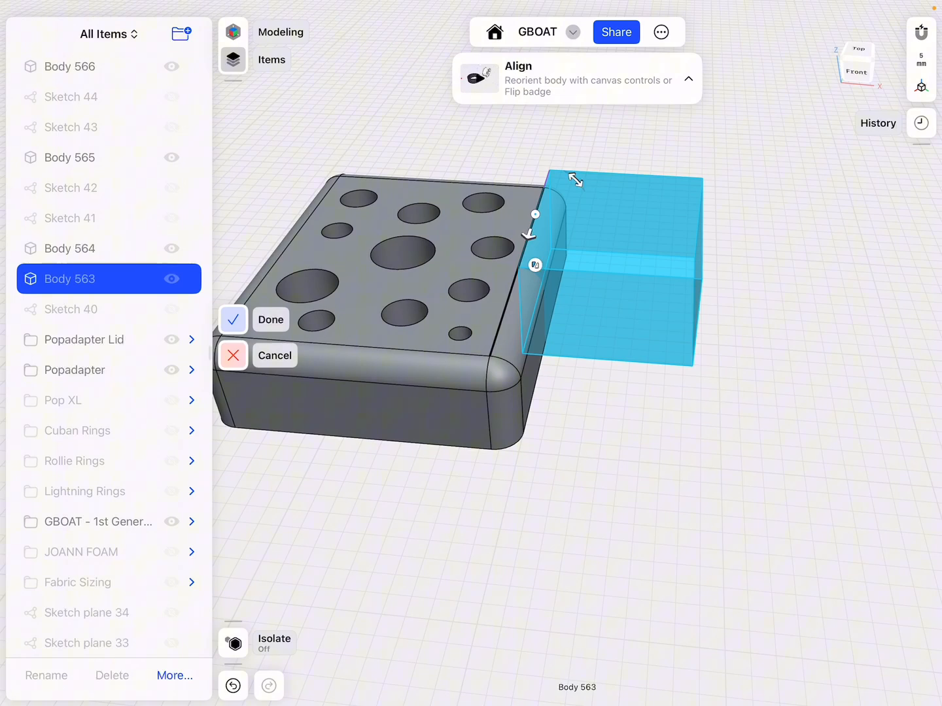
{"action": "left_click", "coordinate": [232, 319]}
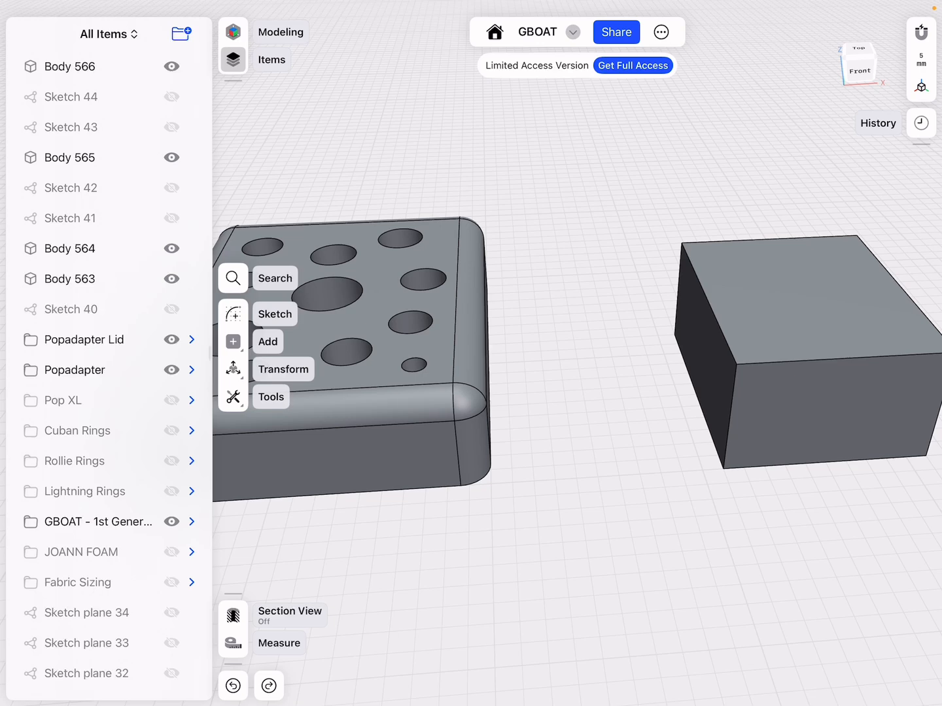
Select the box's left side face and an edge and start Align
{"action": "left_click", "coordinate": [753, 353]}
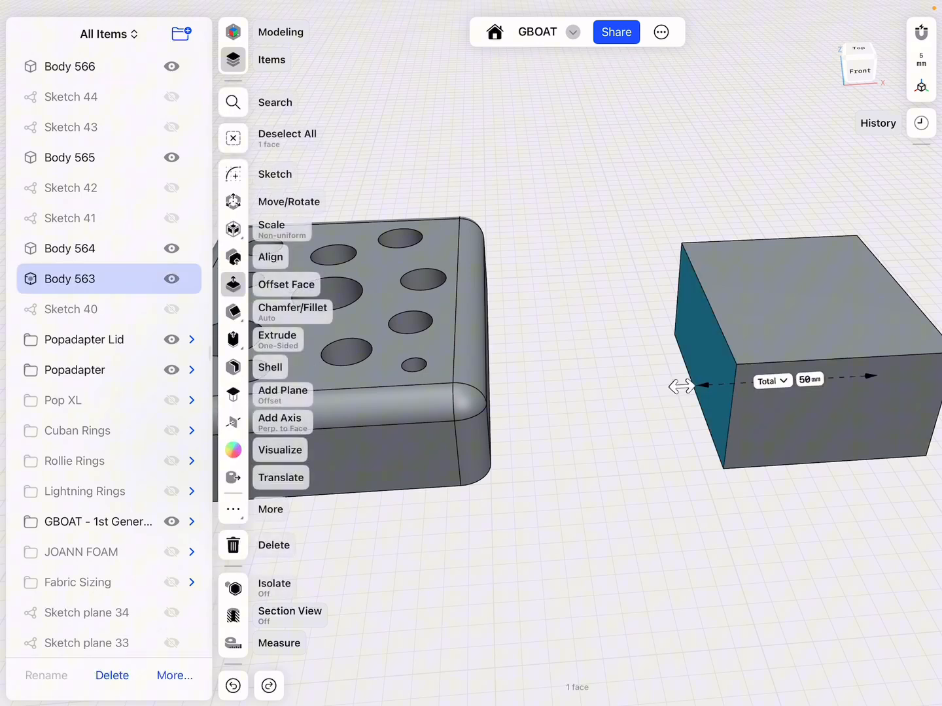
{"action": "left_click", "coordinate": [285, 308]}
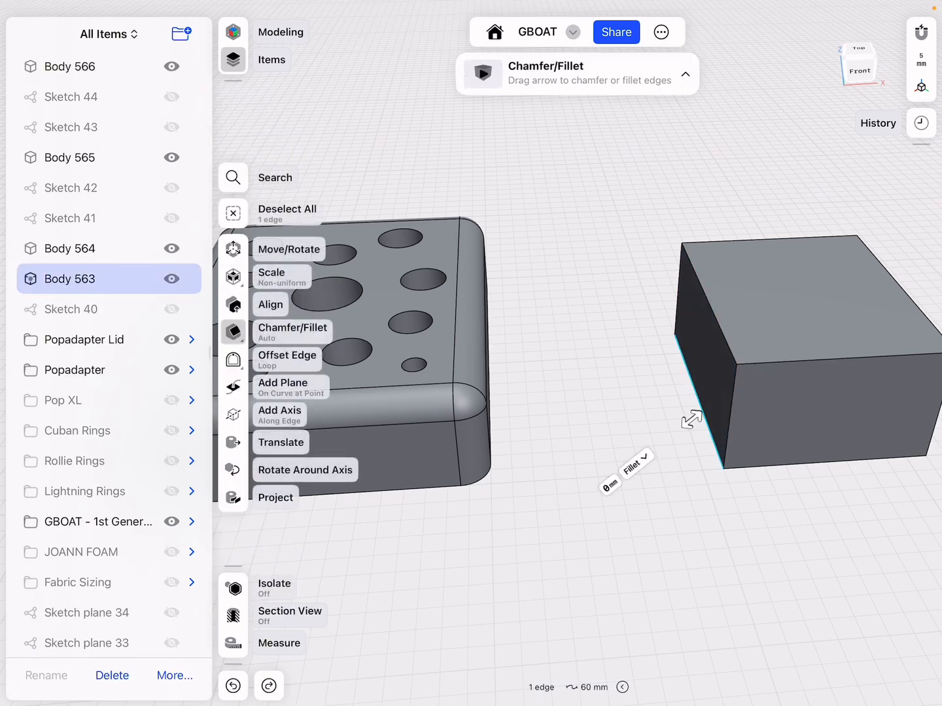
{"action": "left_click", "coordinate": [269, 304]}
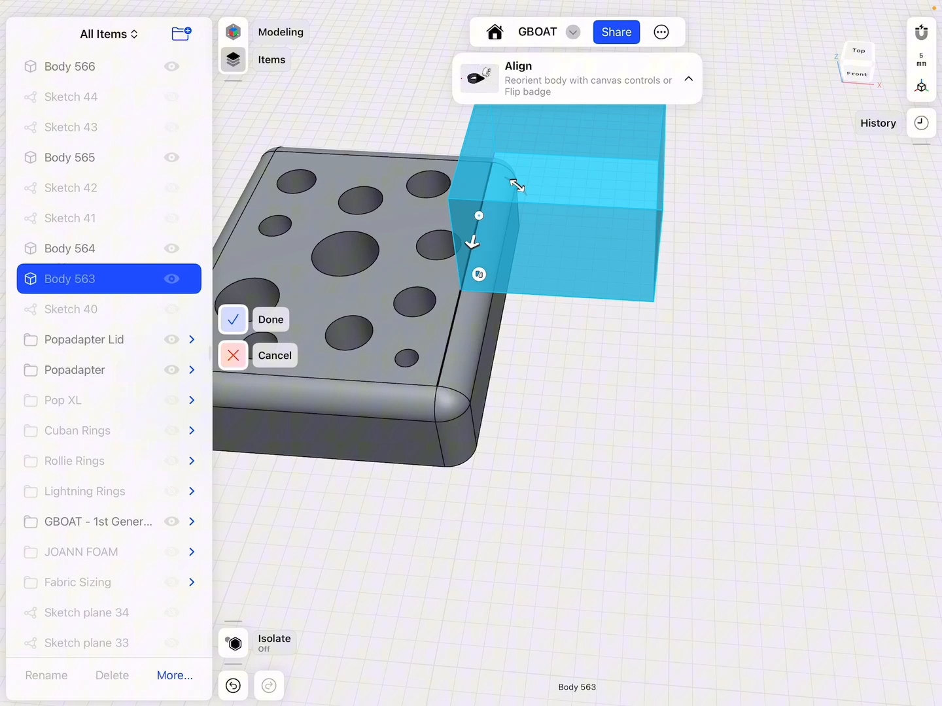
Undo the misplaced snap and snap the box against the block's side instead
{"action": "left_click", "coordinate": [232, 320]}
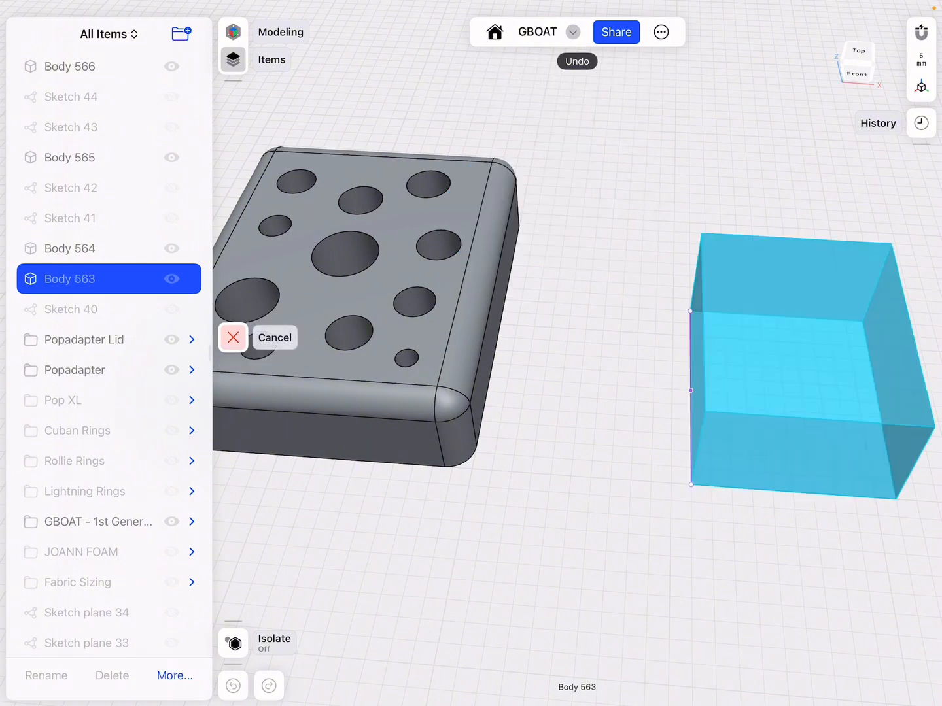
{"action": "left_click", "coordinate": [484, 339]}
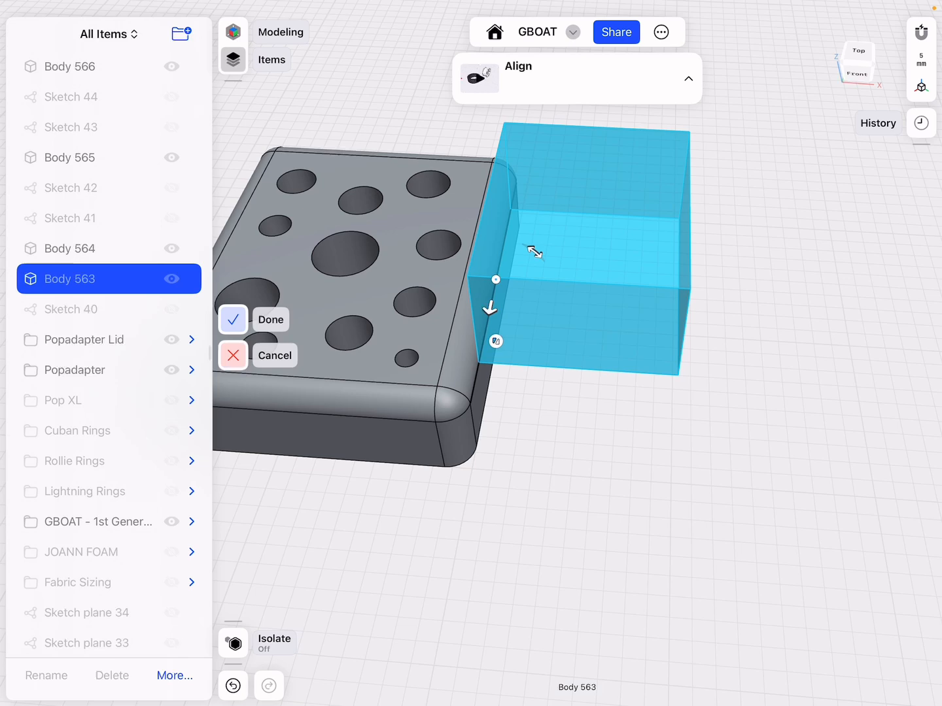
{"action": "left_click", "coordinate": [233, 319]}
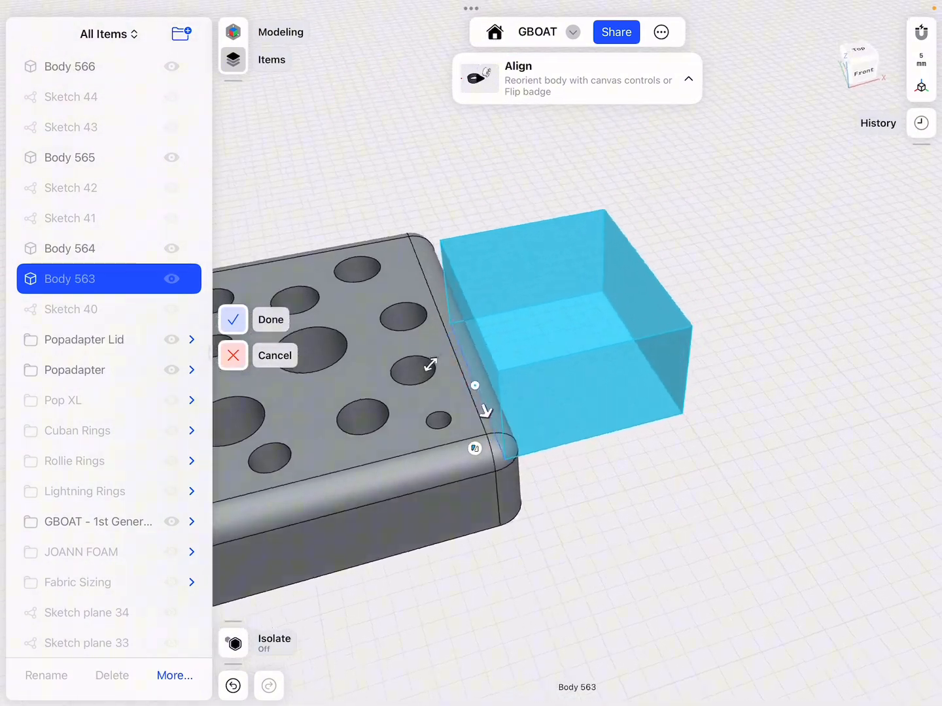
Confirm the Align so the box sits flush against the block's end
{"action": "left_click", "coordinate": [233, 319]}
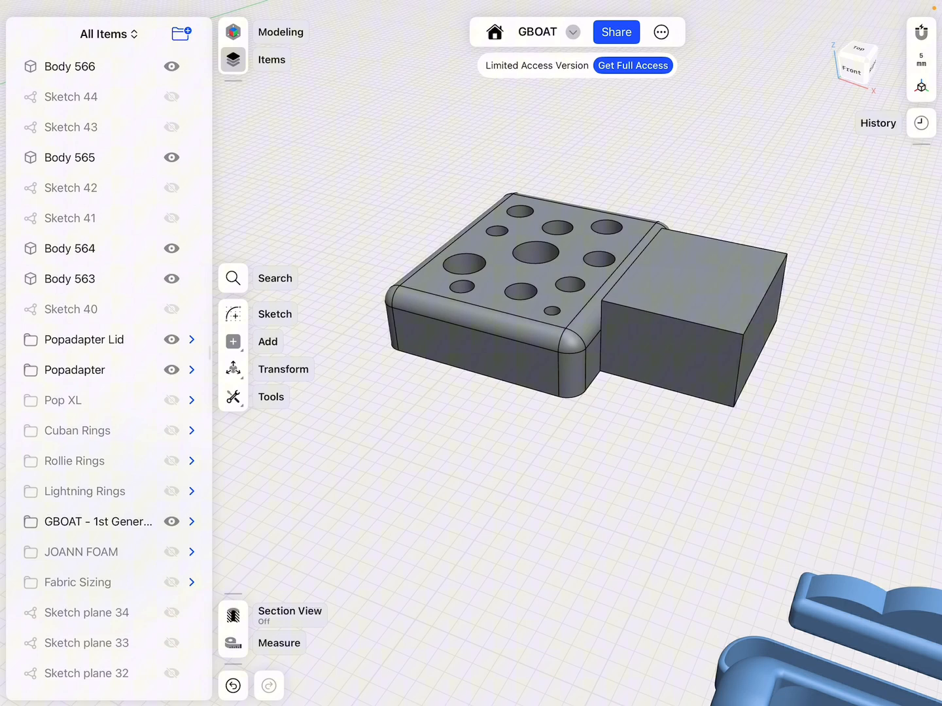
Undo the alignment and start aligning the box's bottom face from its center snap point
{"action": "left_click", "coordinate": [233, 685]}
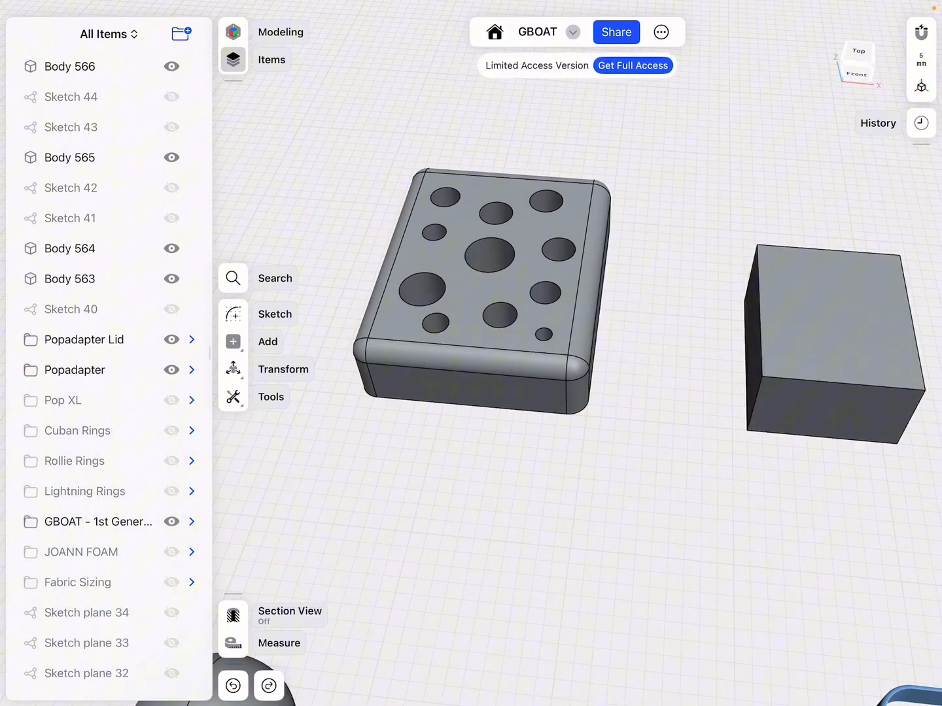
{"action": "left_click", "coordinate": [838, 406]}
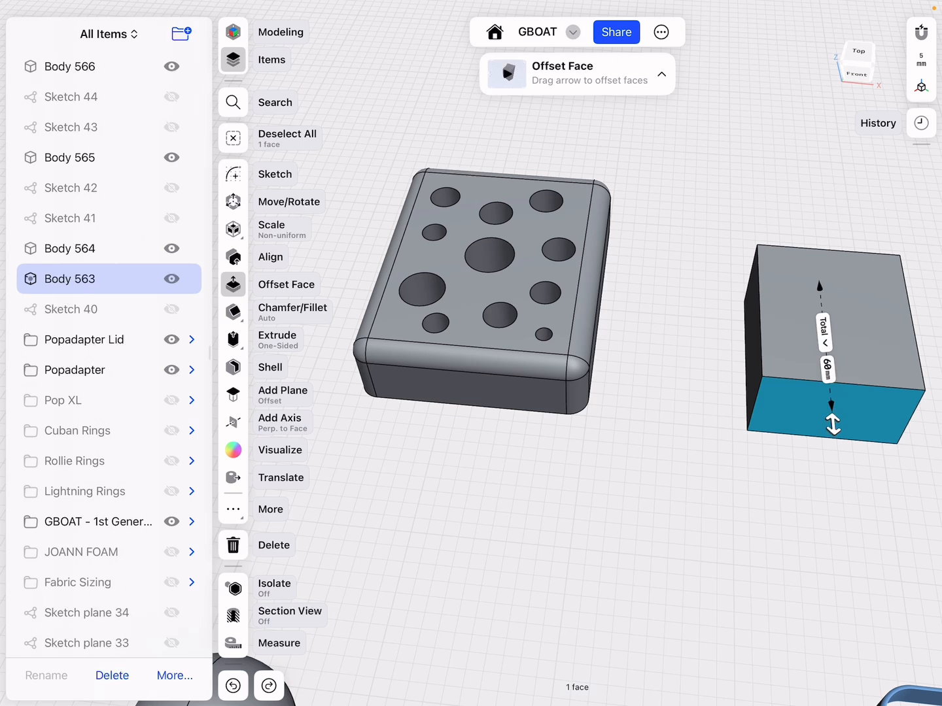
{"action": "left_click", "coordinate": [270, 256]}
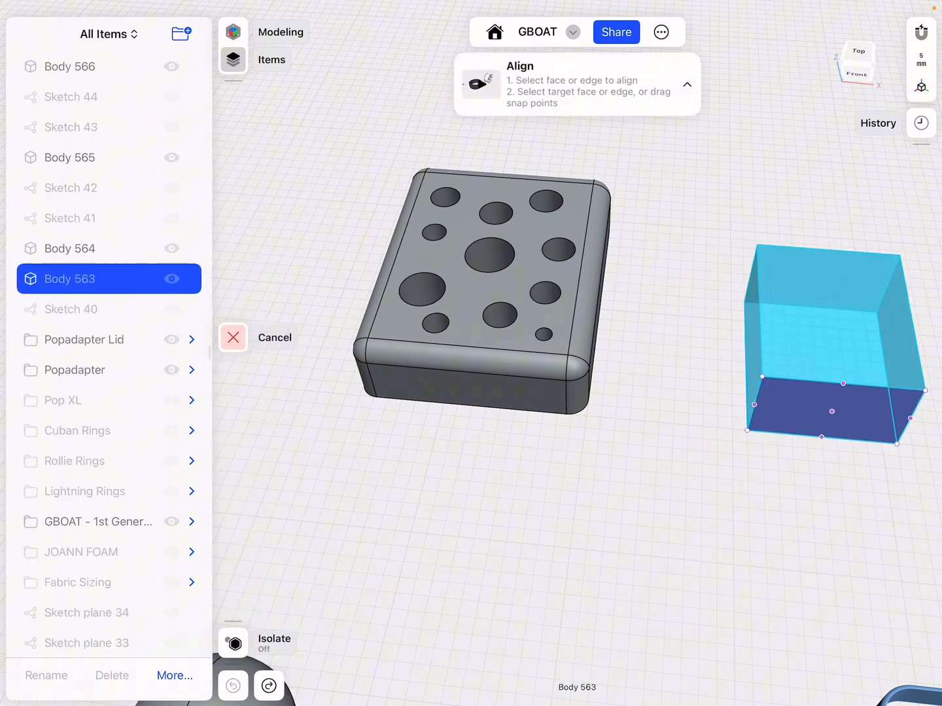
{"action": "left_click", "coordinate": [832, 412]}
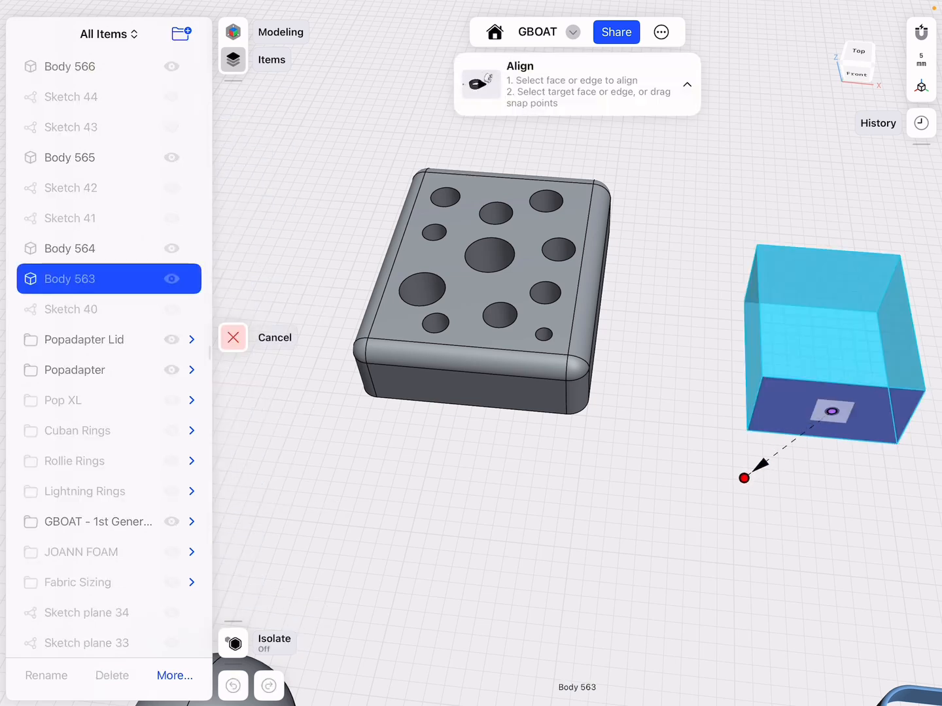